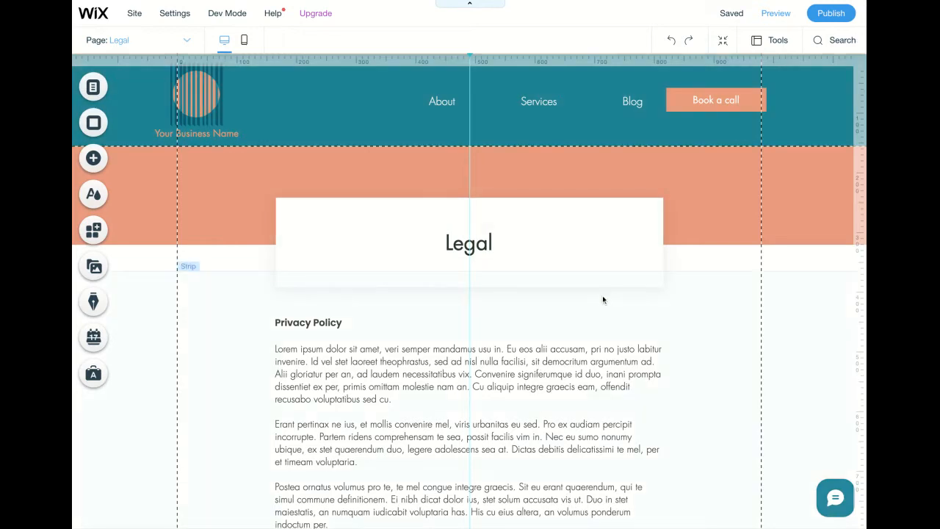
# Scroll down to the site footer and select the Legal Policies text.
pyautogui.scroll(-3)
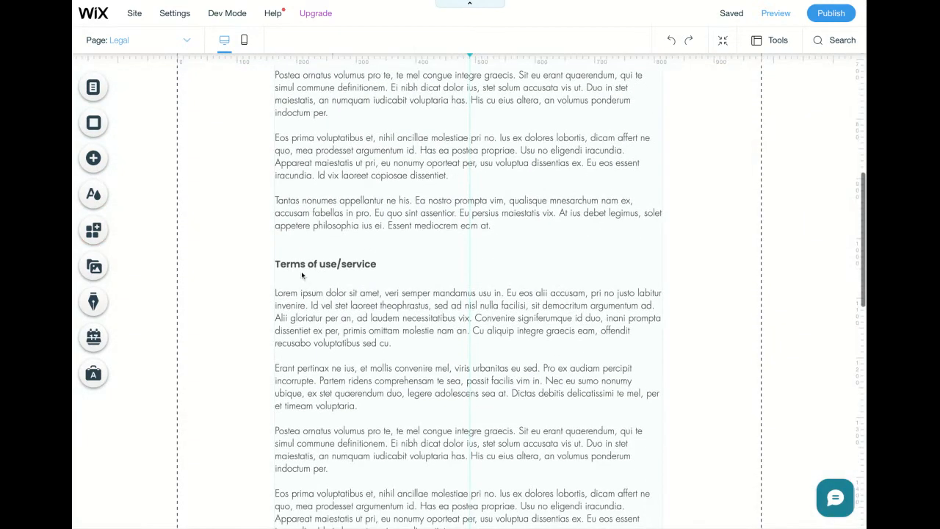
pyautogui.scroll(-3)
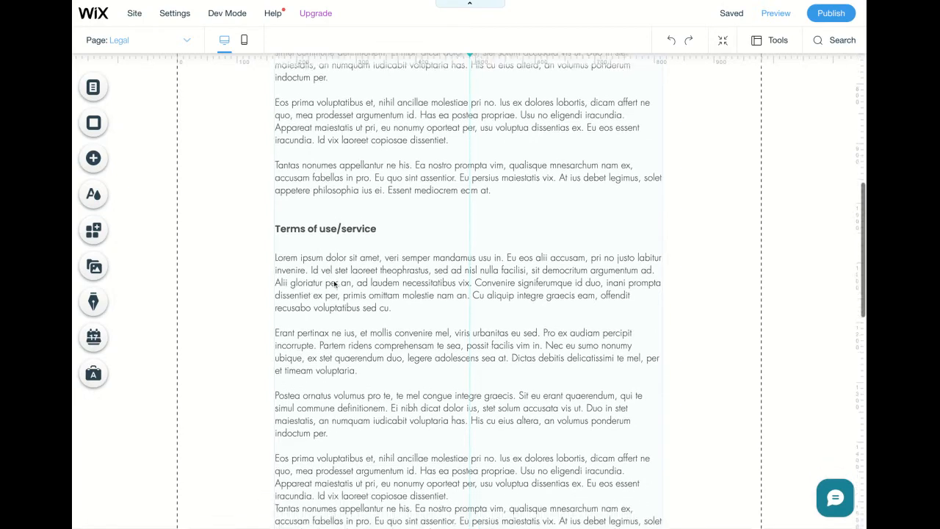
pyautogui.scroll(-3)
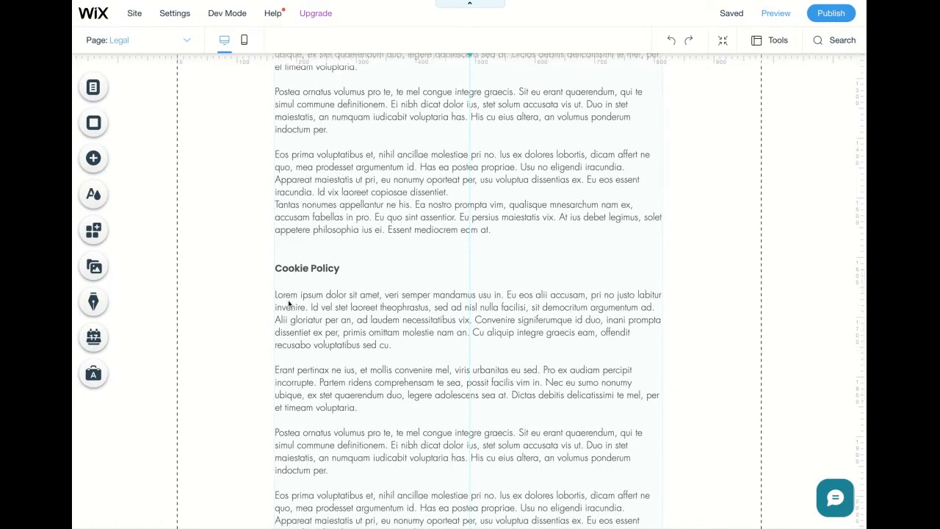
pyautogui.scroll(-3)
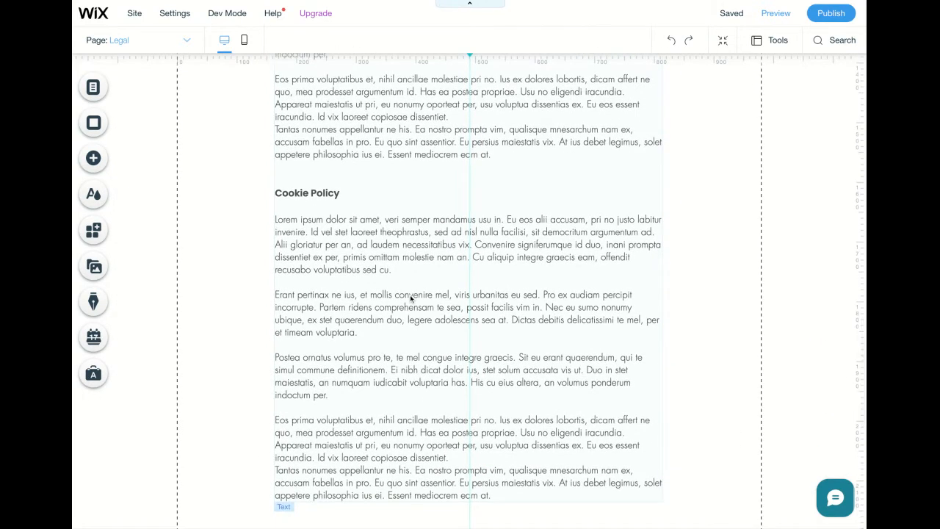
pyautogui.scroll(-3)
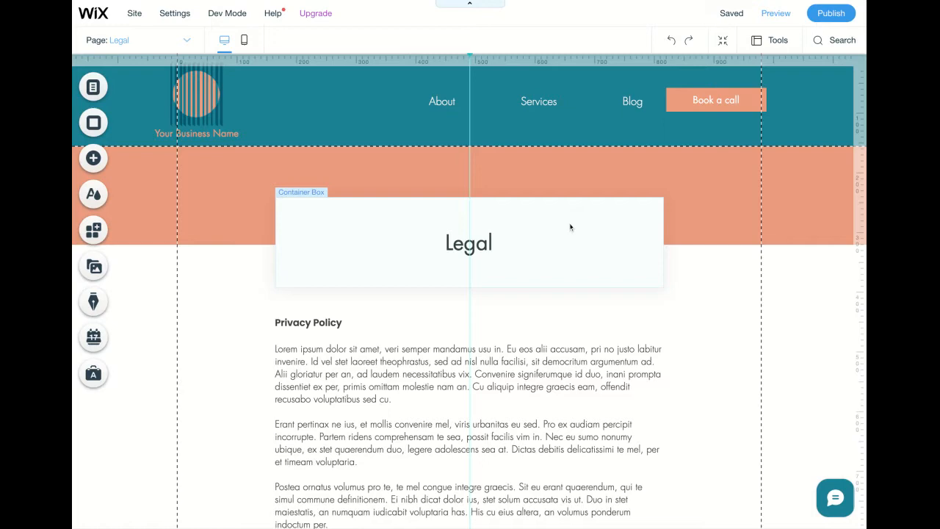
pyautogui.scroll(-3)
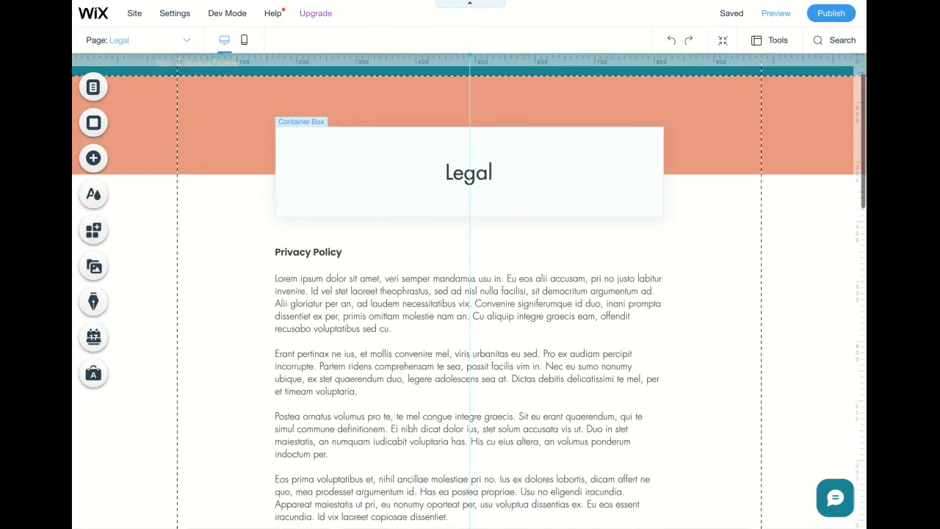
pyautogui.scroll(-3)
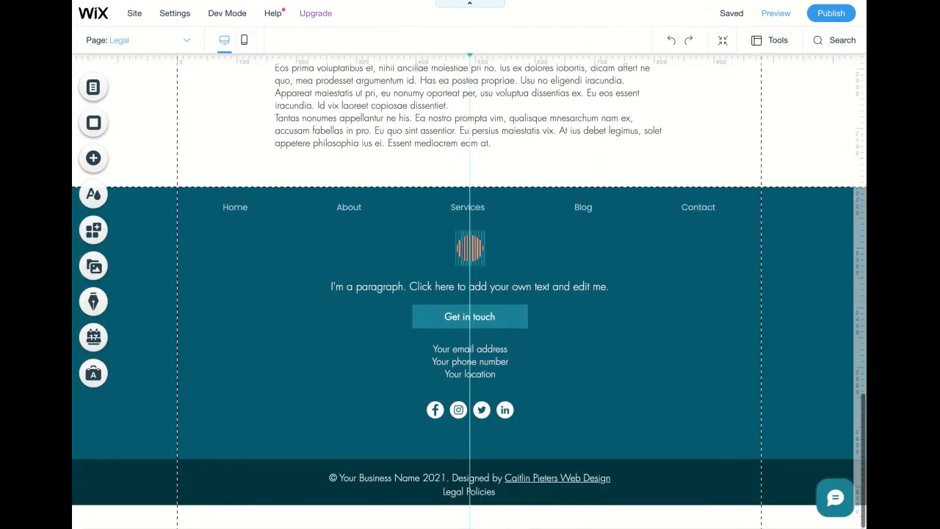
pyautogui.click(469, 492)
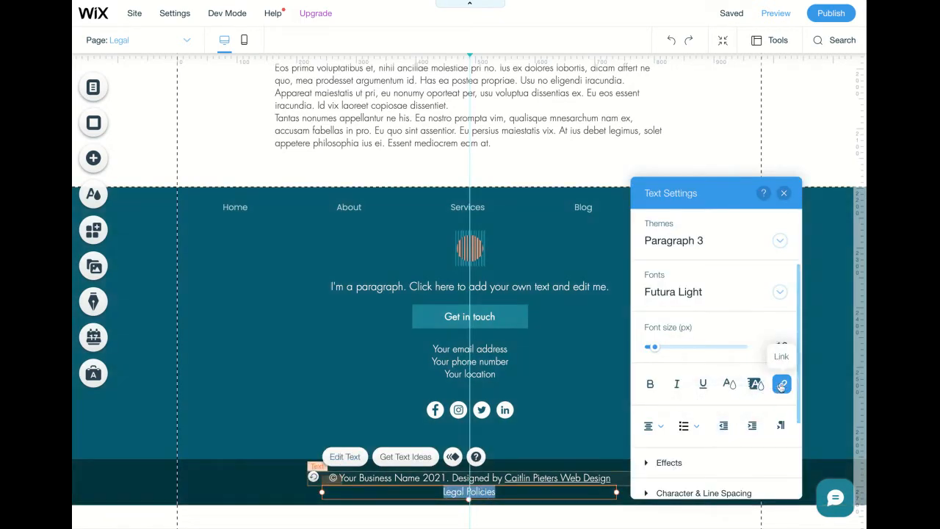
# Link the Legal Policies text to the Legal page, opening in the current window.
pyautogui.click(781, 384)
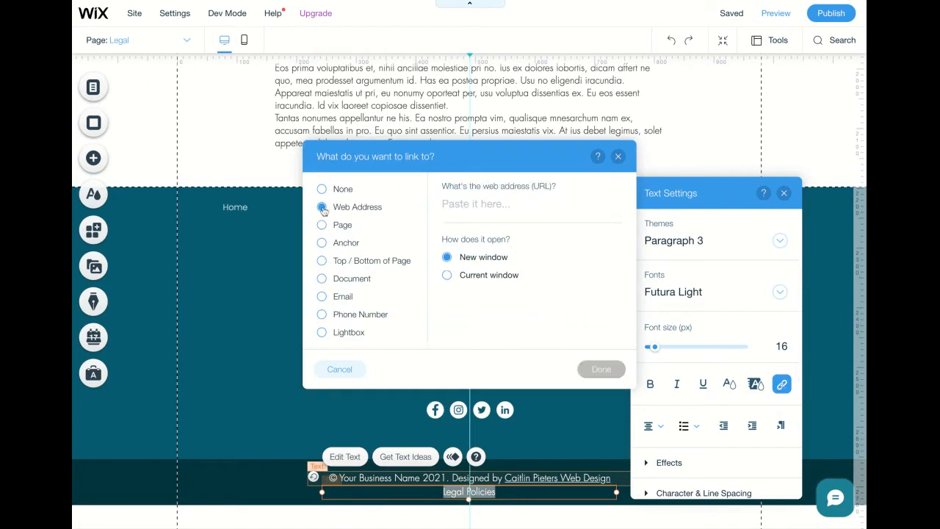
pyautogui.click(322, 225)
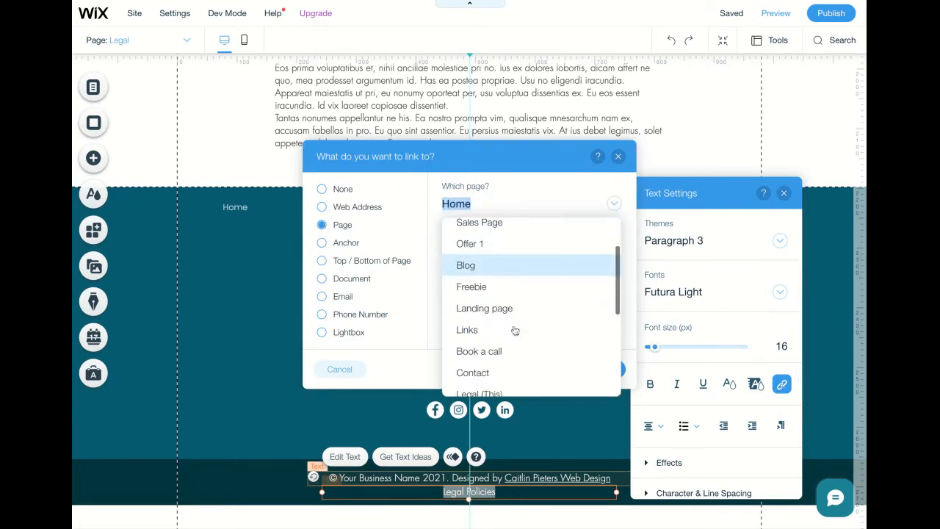
pyautogui.click(479, 392)
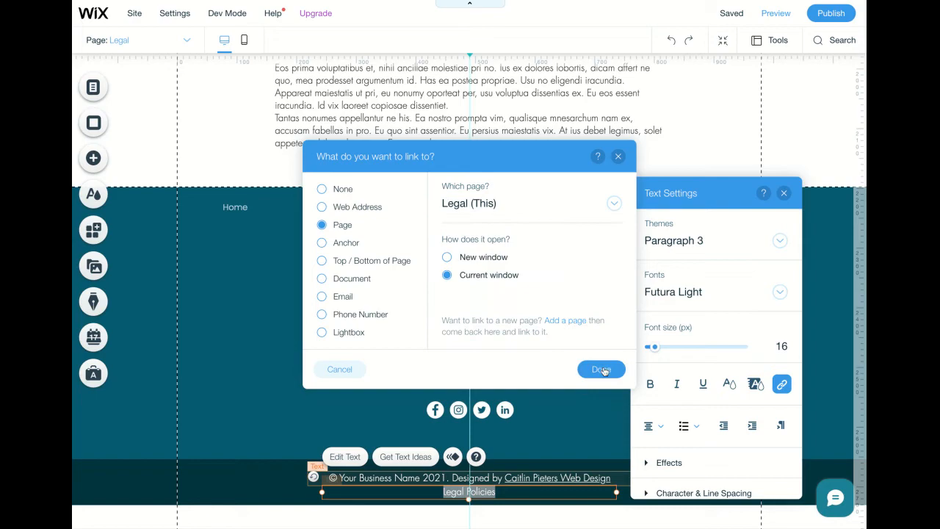
pyautogui.click(600, 369)
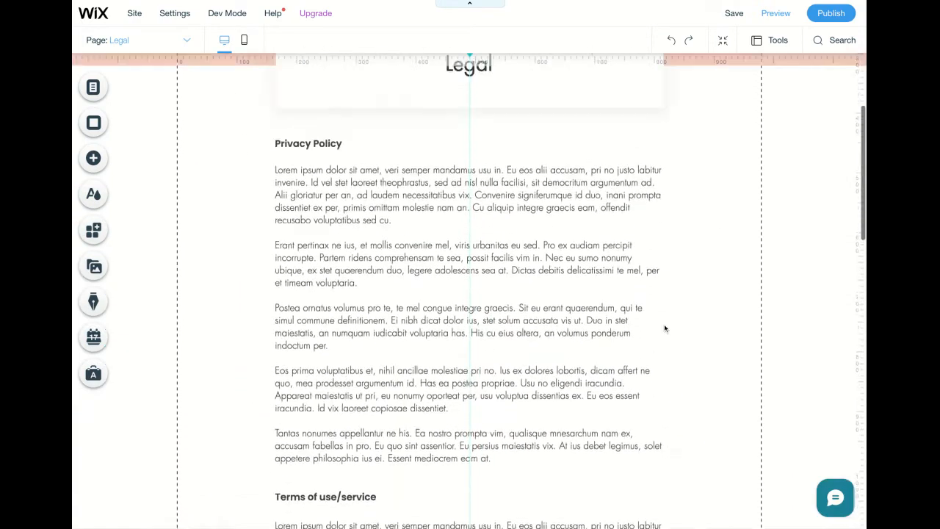
# Open the Landing page and scroll down to its subscribers form.
pyautogui.click(139, 39)
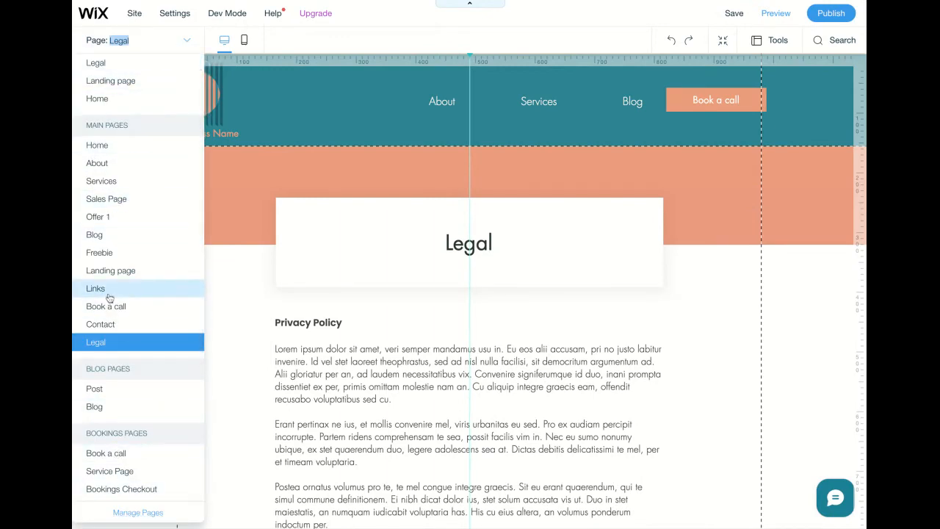
pyautogui.click(110, 81)
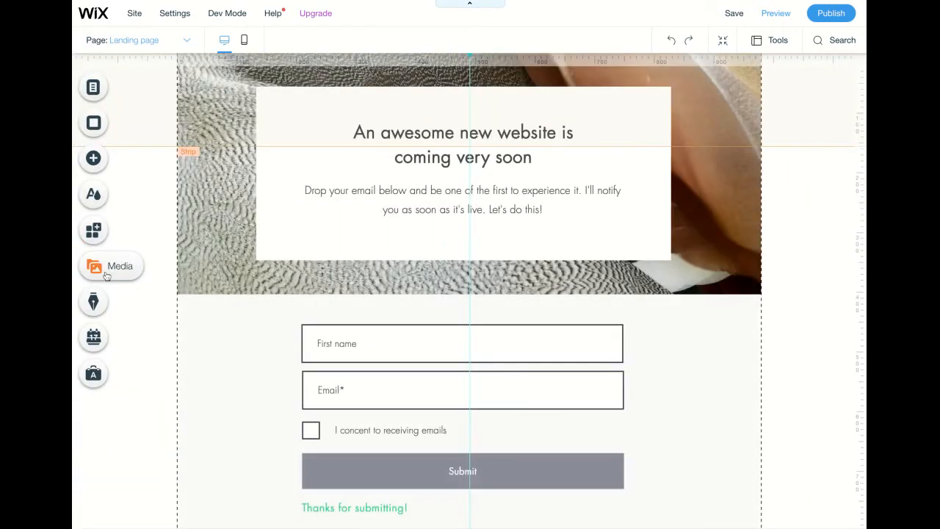
pyautogui.scroll(-3)
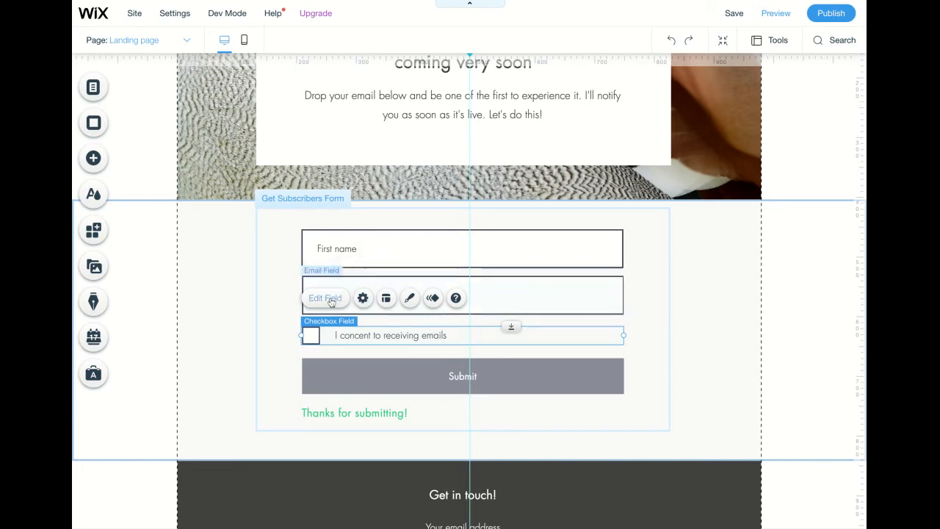
# Turn on the consent checkbox's View terms of use link, pointing to the Legal page.
pyautogui.click(362, 298)
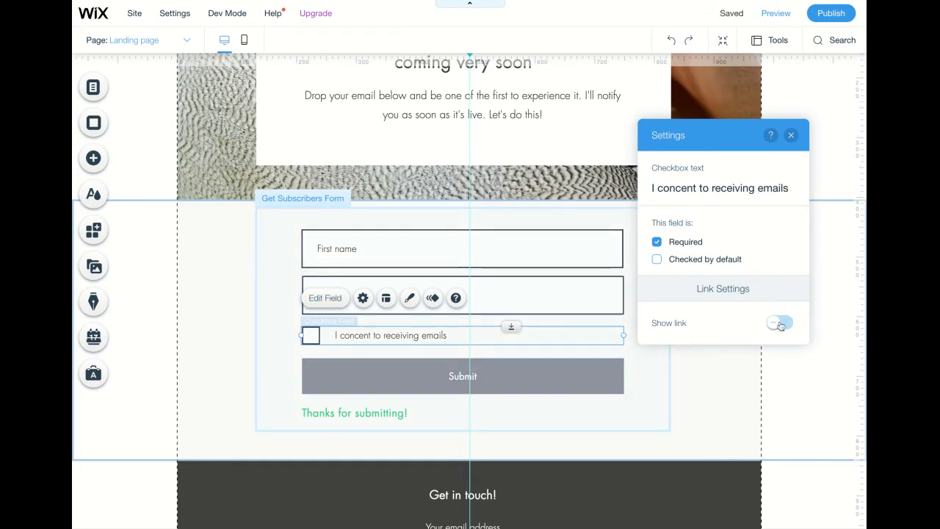
pyautogui.click(779, 322)
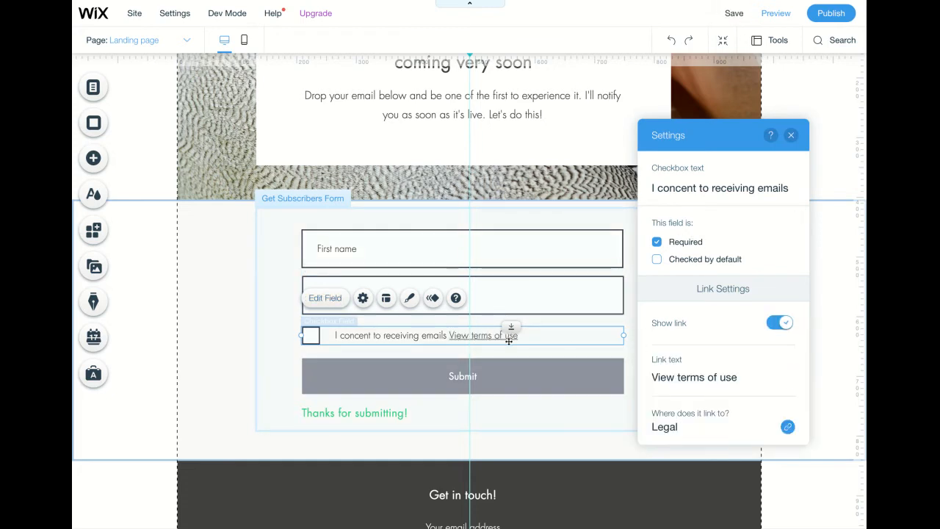
pyautogui.click(787, 427)
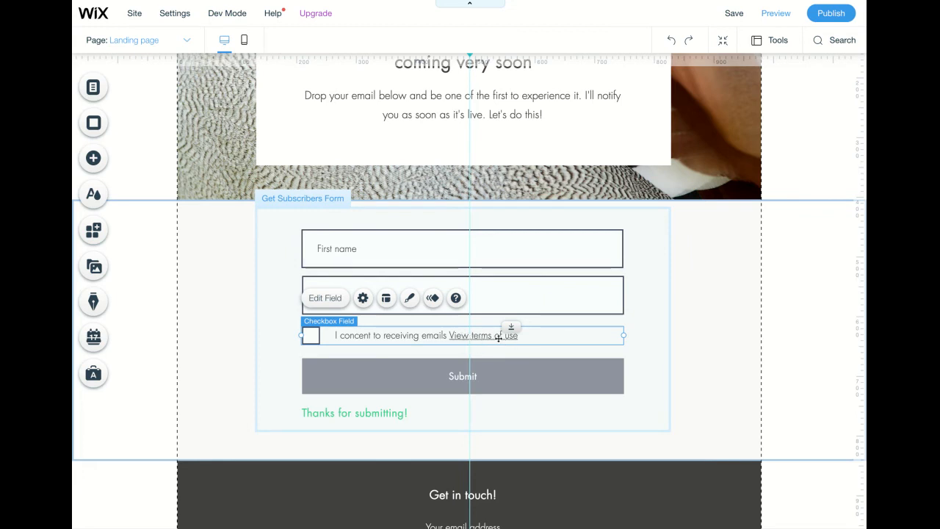
pyautogui.scroll(-3)
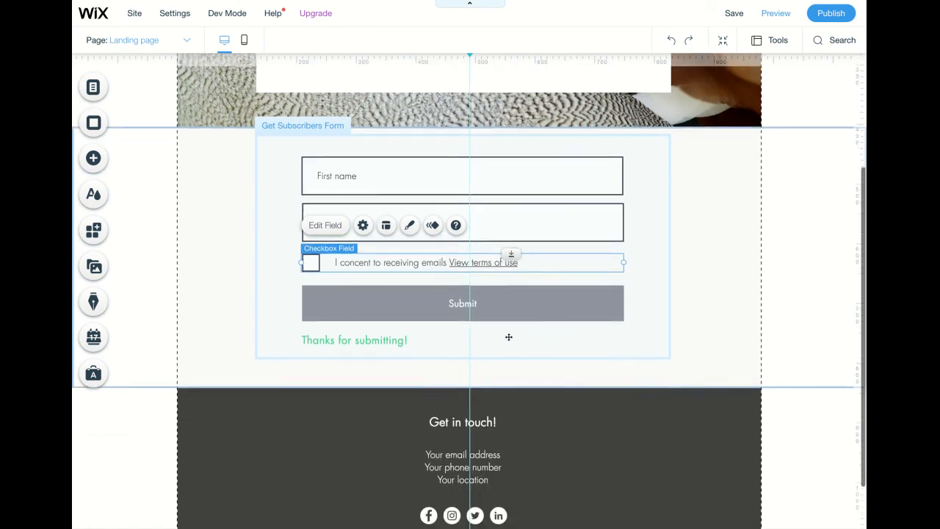